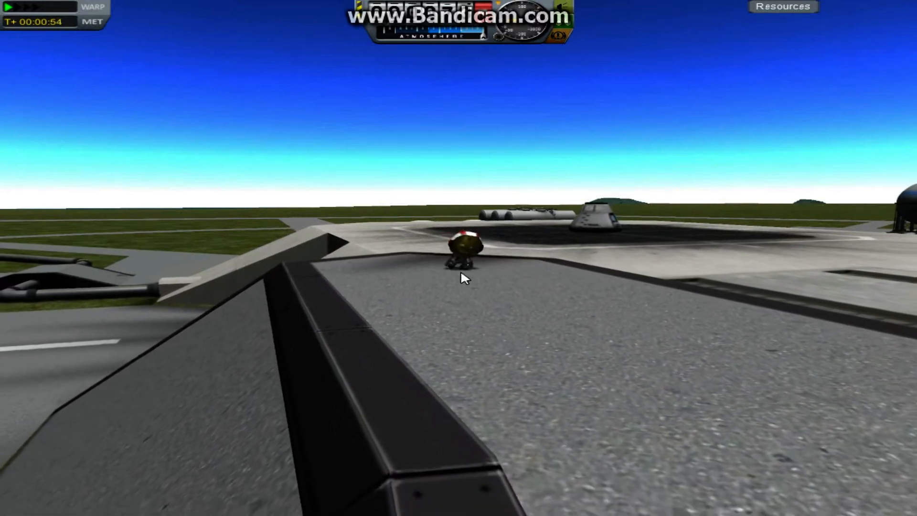
Have the kerbal on the launch pad start planting a flag
{"action": "left_click", "coordinate": [461, 248]}
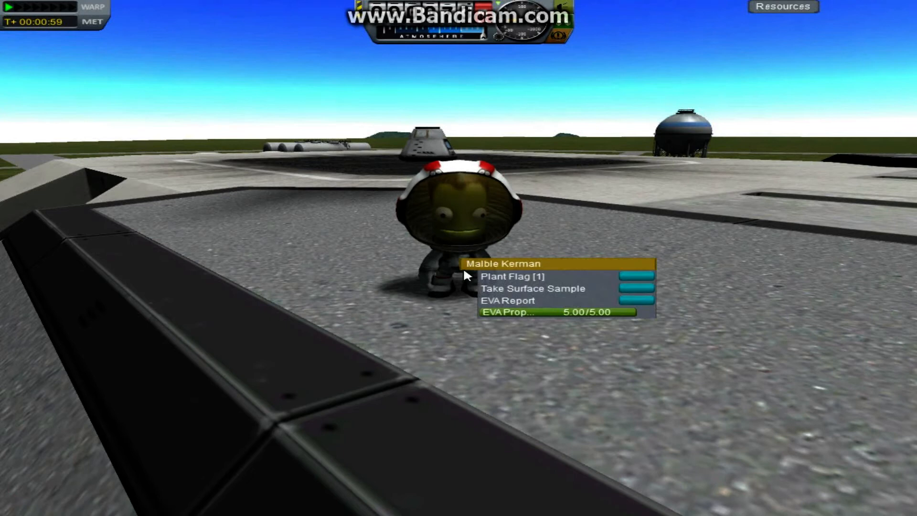
{"action": "left_click", "coordinate": [509, 276]}
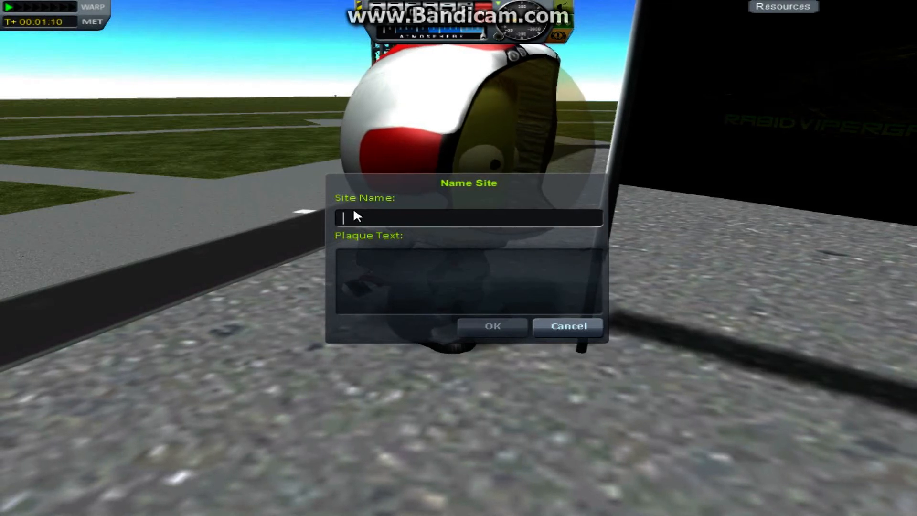
Name the site LAUNCH PAD RVG!! with plaque I KNEW THIS WOULD WORK! and confirm
{"action": "type", "text": "LAUNCH PAD"}
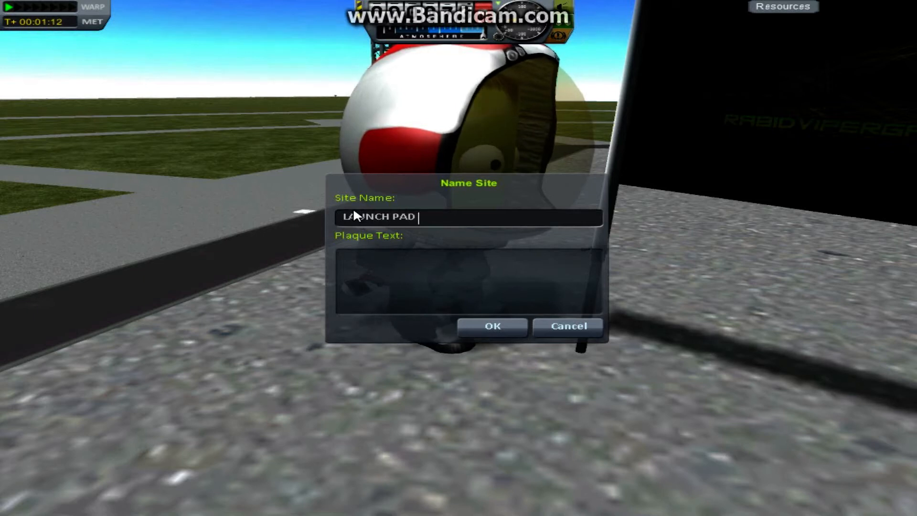
{"action": "type", "text": "RVG!!"}
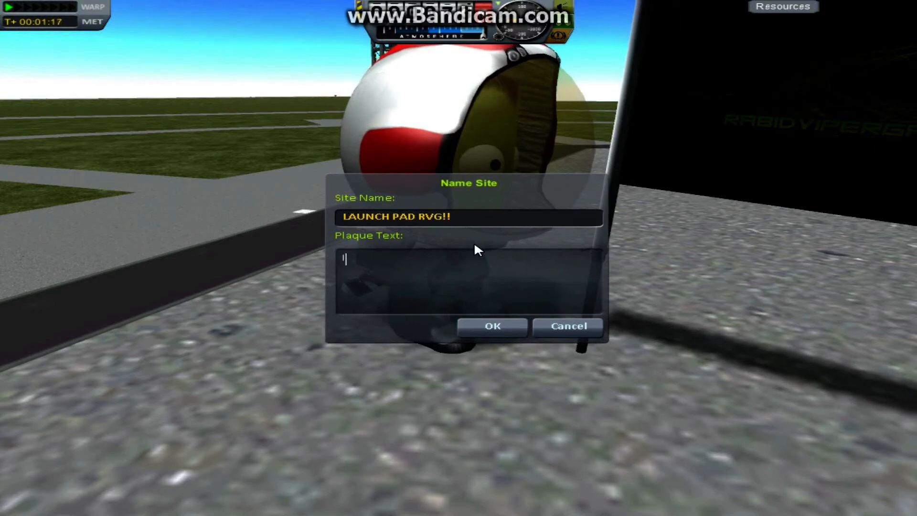
{"action": "type", "text": "I KNEW THIS W"}
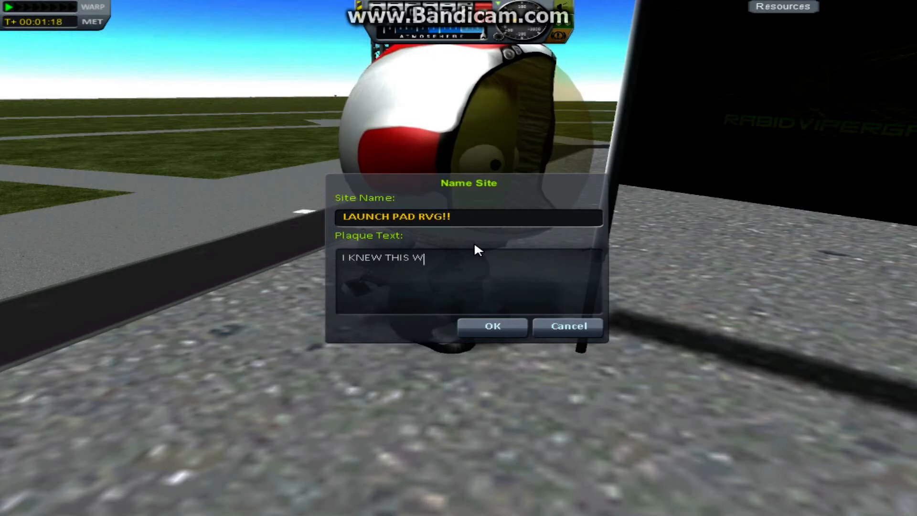
{"action": "type", "text": "OULD WORK!"}
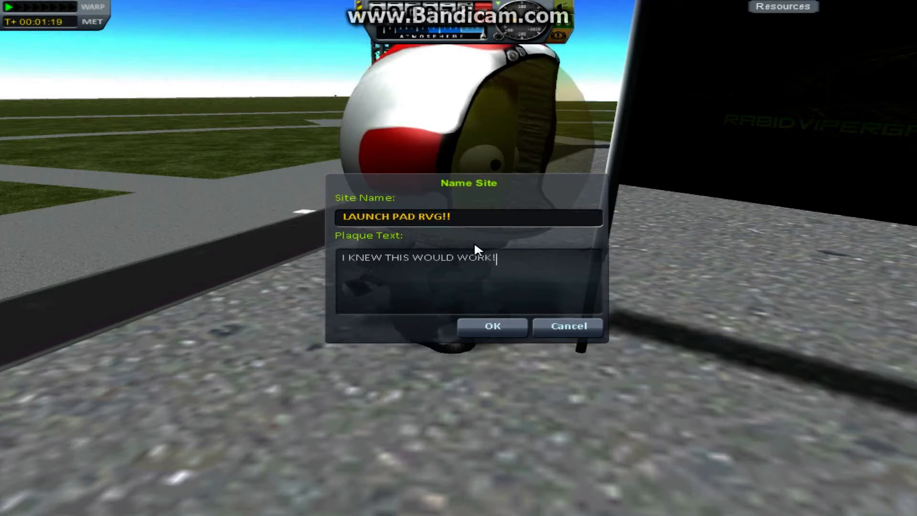
{"action": "left_click", "coordinate": [491, 326]}
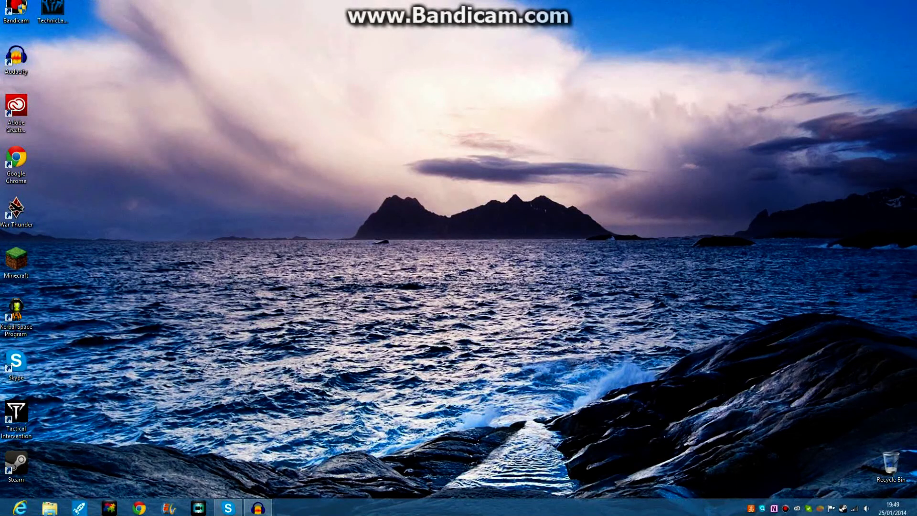
Browse the C drive and enter the Program Files (x86) folder
{"action": "left_click", "coordinate": [49, 508]}
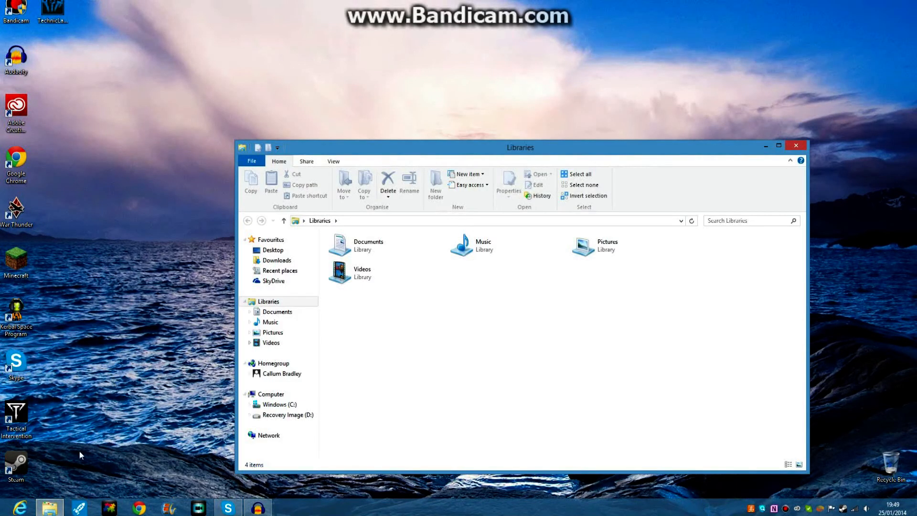
{"action": "left_click", "coordinate": [277, 312]}
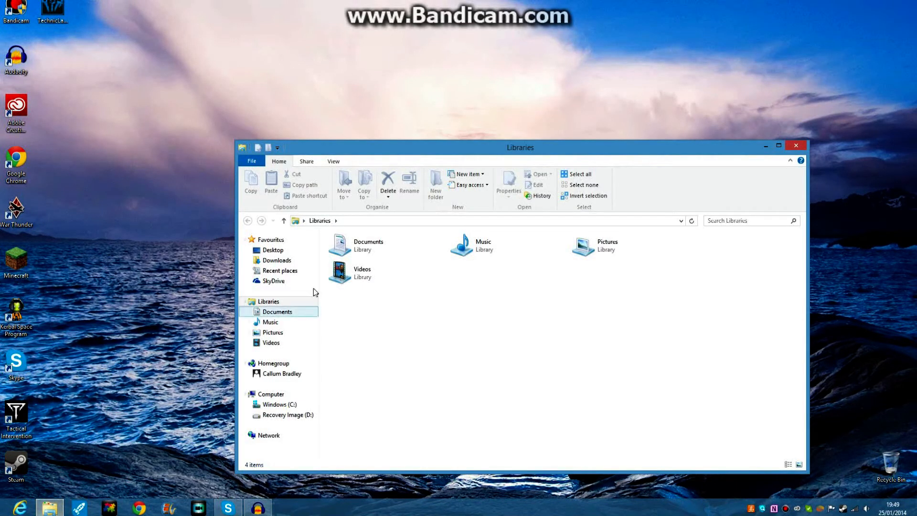
{"action": "left_click", "coordinate": [286, 415]}
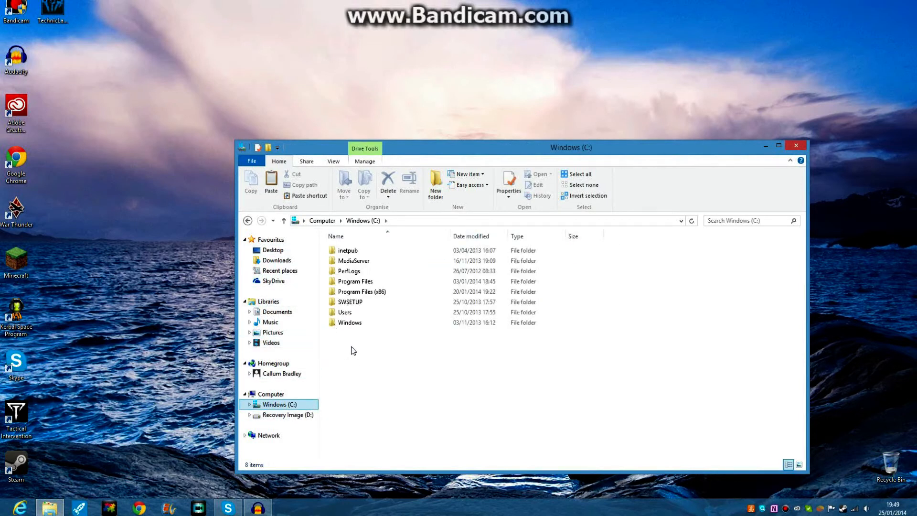
{"action": "left_click", "coordinate": [361, 291]}
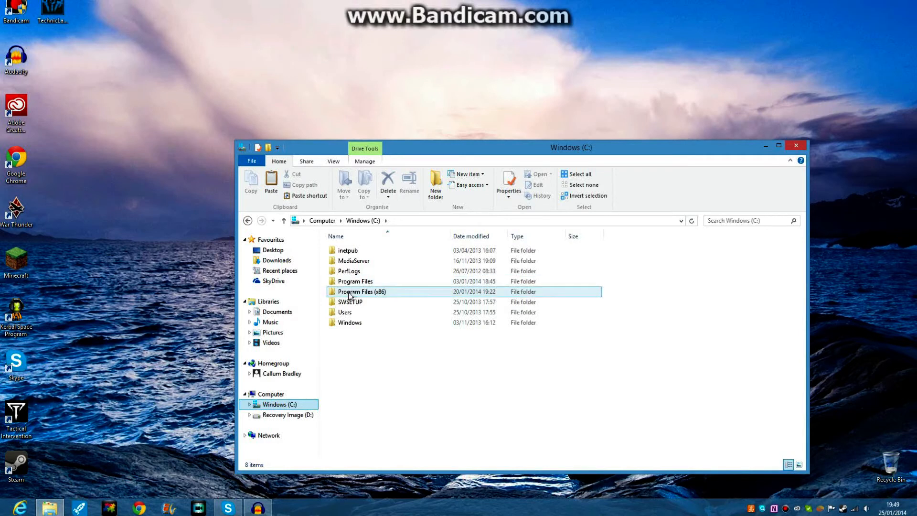
{"action": "mouse_move", "coordinate": [356, 281]}
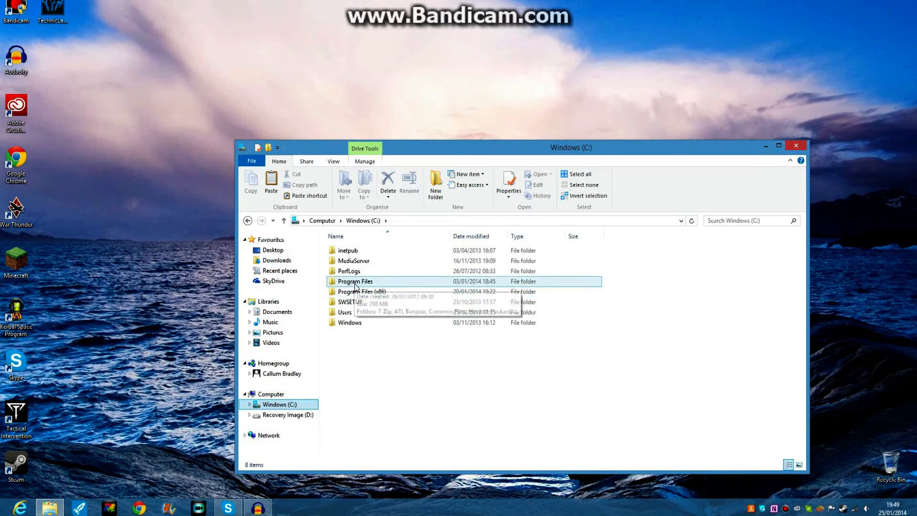
{"action": "left_click", "coordinate": [361, 292]}
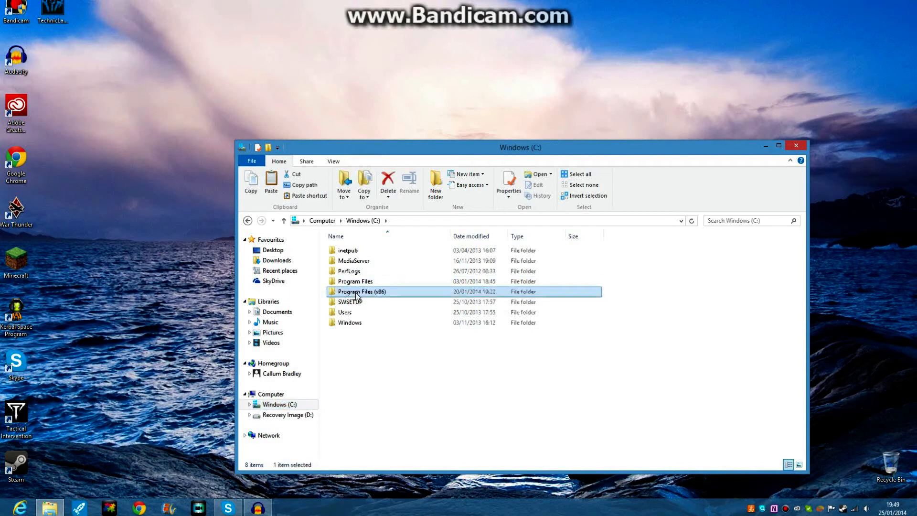
{"action": "double_click", "coordinate": [361, 291]}
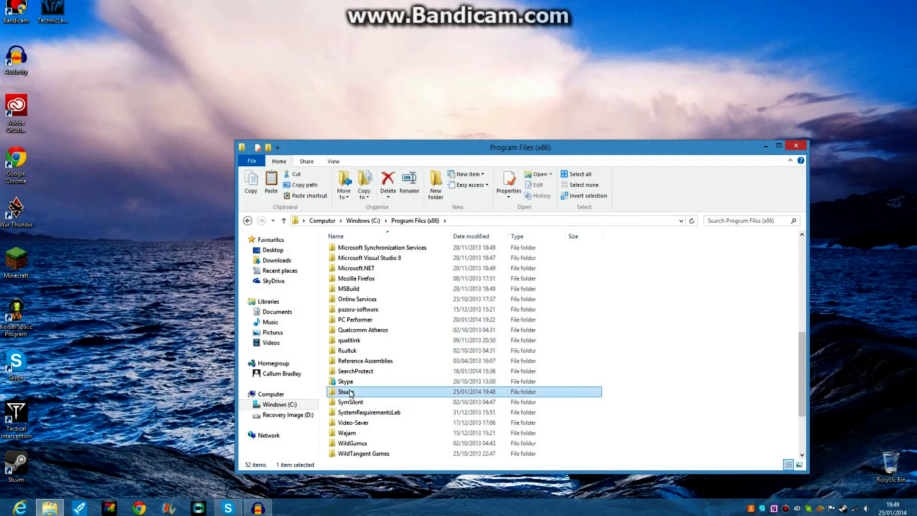
Descend through Steam, SteamApps, Kerbal Space Program and GameData into the Squad Flags folder
{"action": "double_click", "coordinate": [345, 392]}
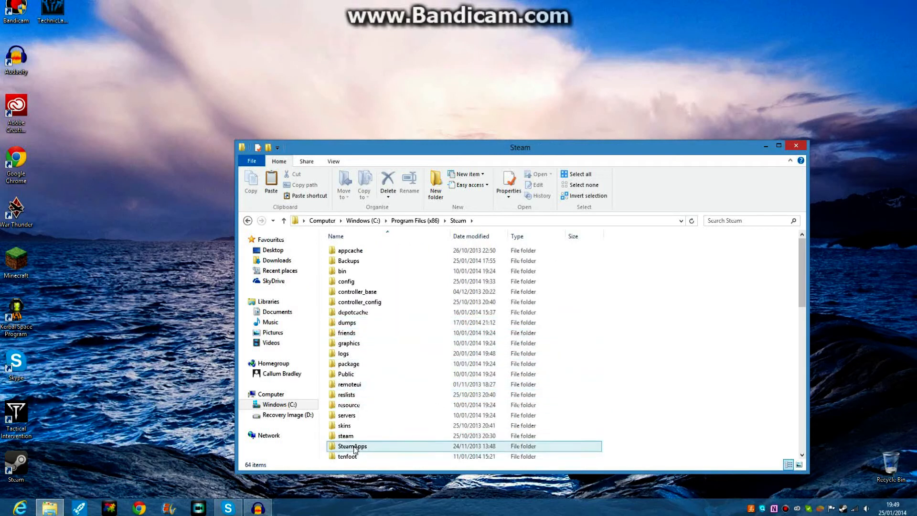
{"action": "double_click", "coordinate": [351, 446]}
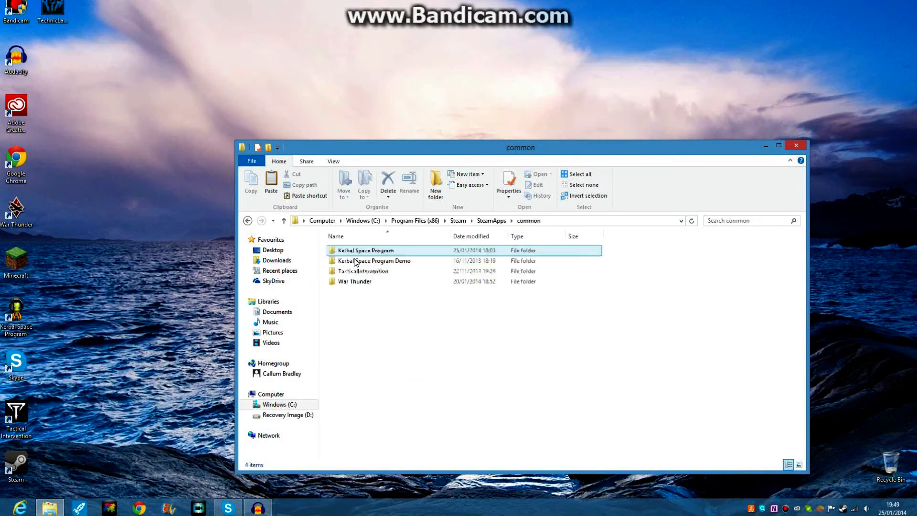
{"action": "double_click", "coordinate": [365, 250]}
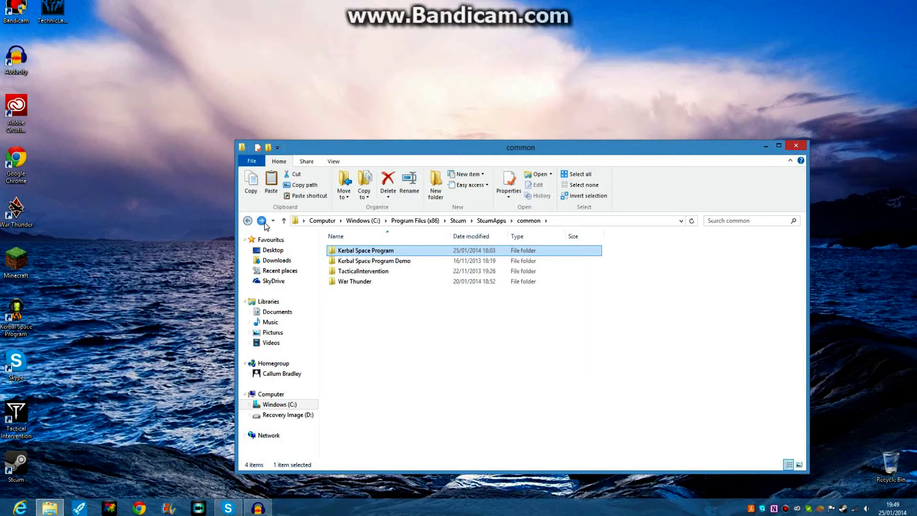
{"action": "double_click", "coordinate": [365, 251]}
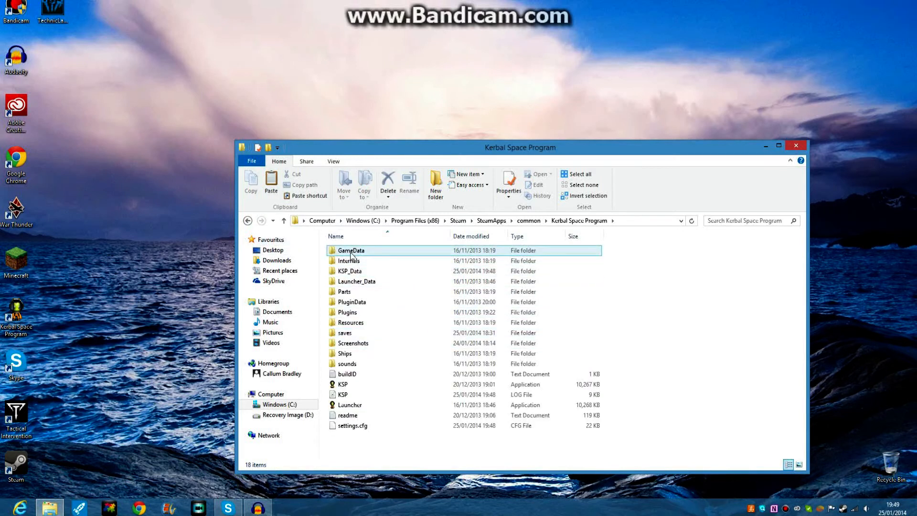
{"action": "double_click", "coordinate": [350, 250]}
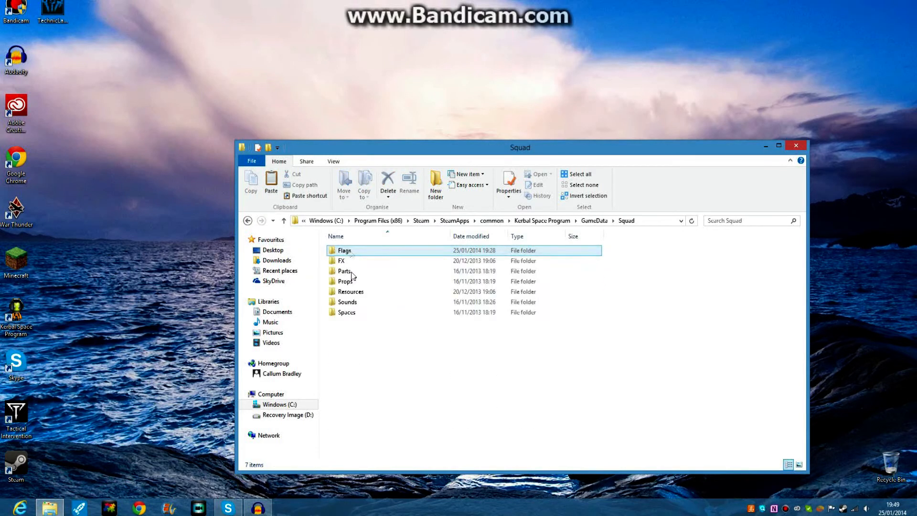
{"action": "double_click", "coordinate": [344, 250]}
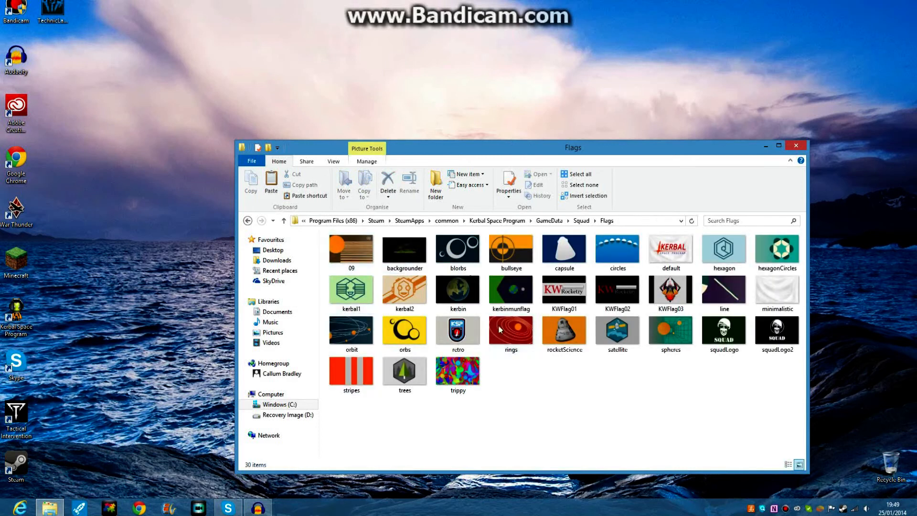
Copy the hp pavillion picture from Pictures into the Flags folder
{"action": "left_click", "coordinate": [724, 253]}
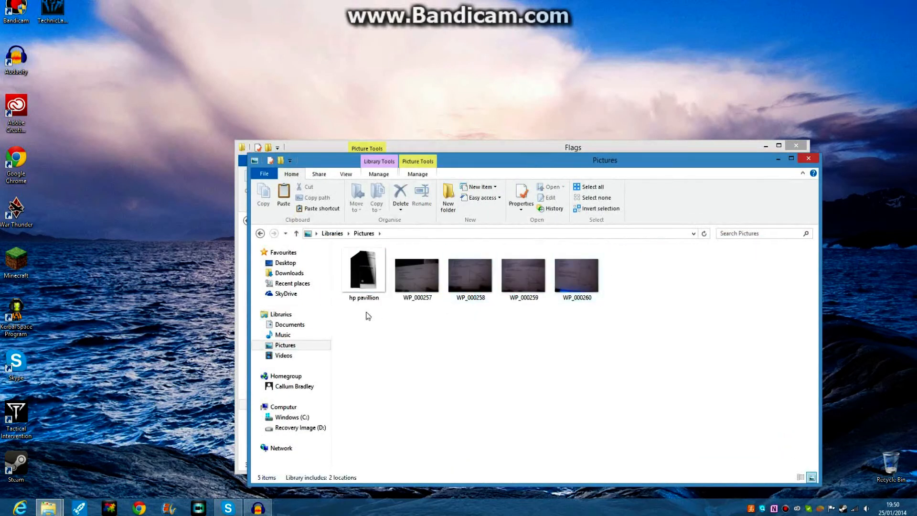
{"action": "left_click", "coordinate": [364, 273]}
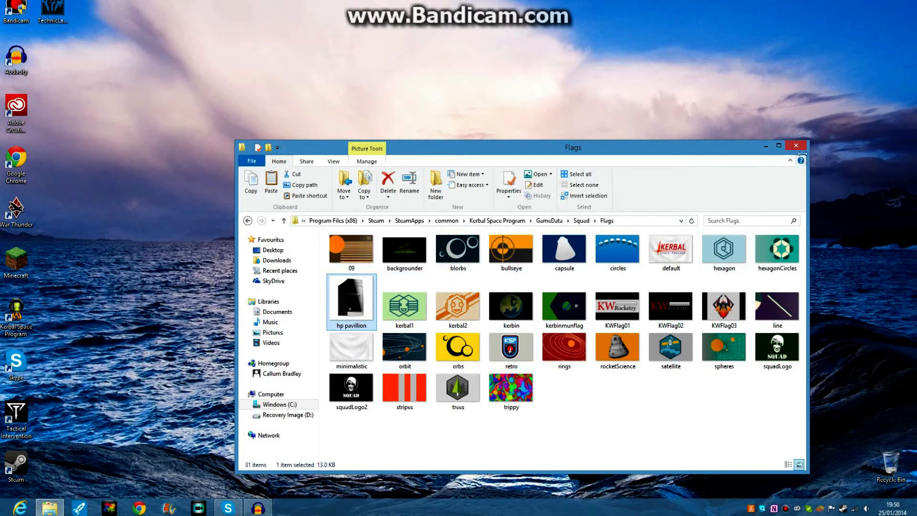
{"action": "left_click", "coordinate": [795, 146]}
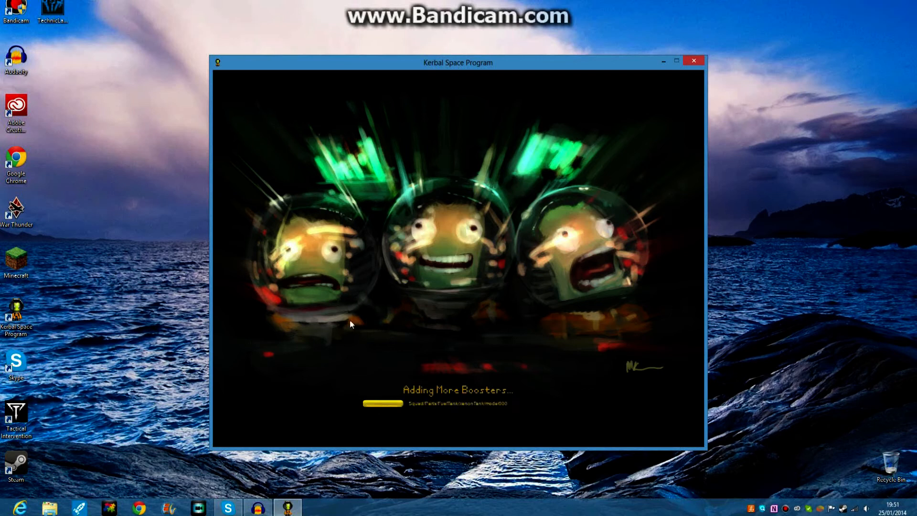
{"action": "mouse_move", "coordinate": [383, 362]}
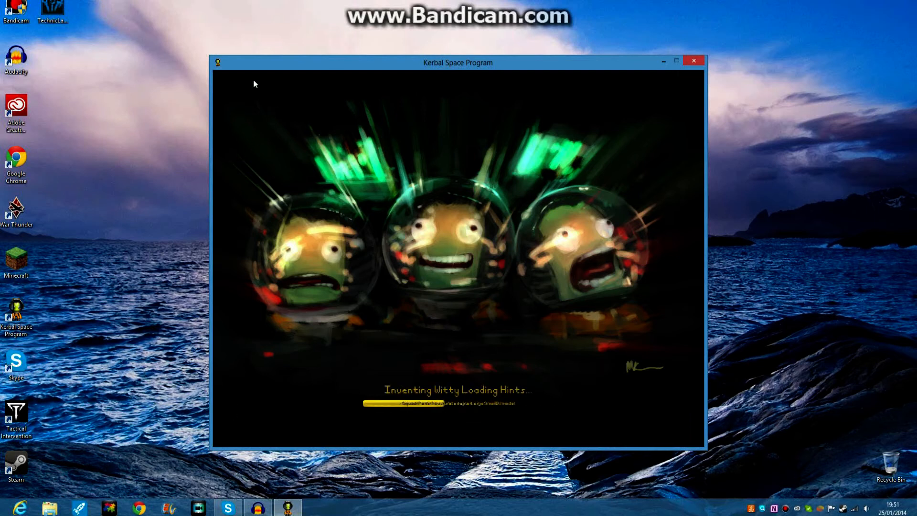
{"action": "mouse_move", "coordinate": [389, 239]}
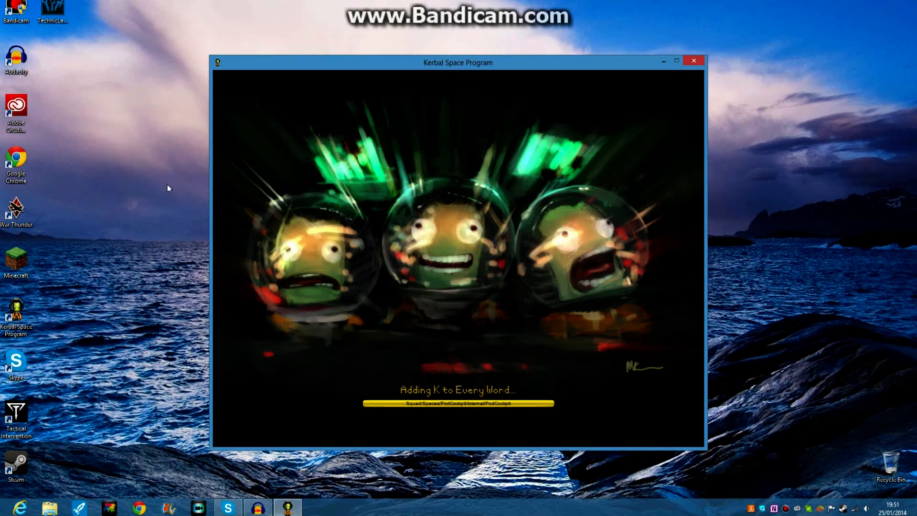
{"action": "mouse_move", "coordinate": [376, 144]}
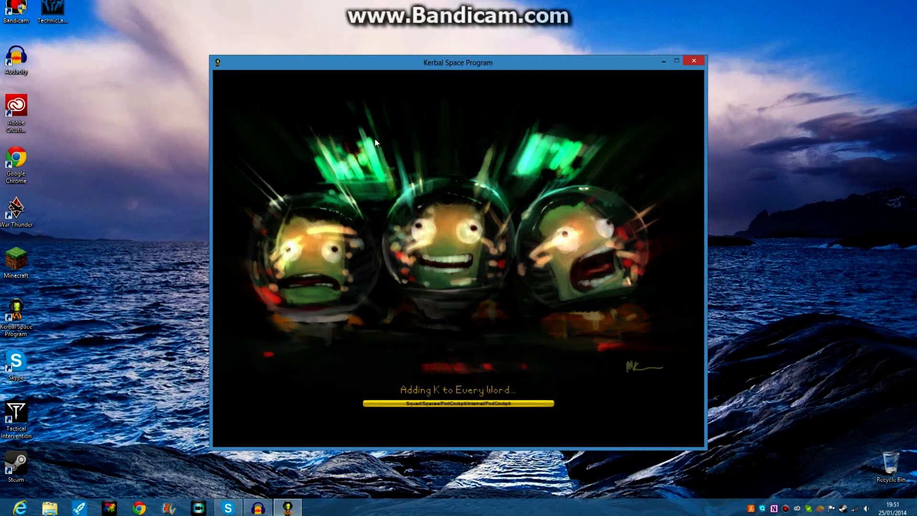
{"action": "mouse_move", "coordinate": [100, 283]}
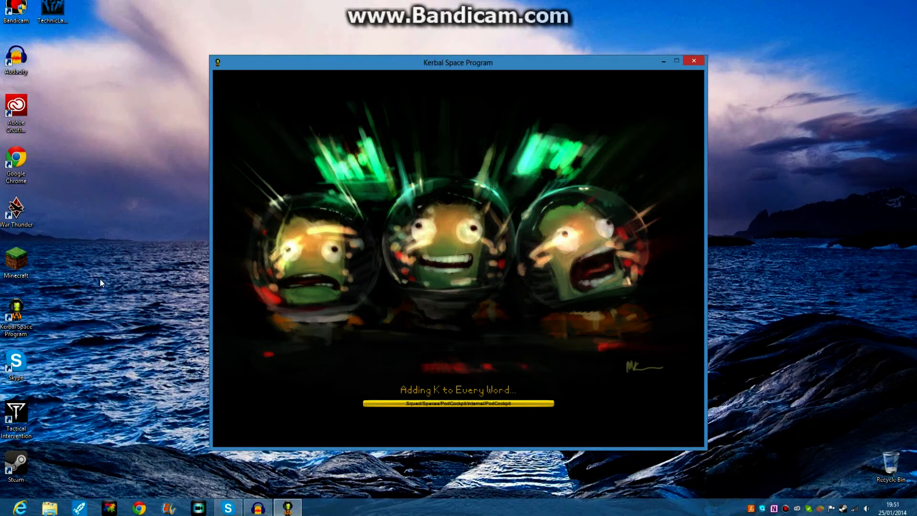
{"action": "mouse_move", "coordinate": [116, 399]}
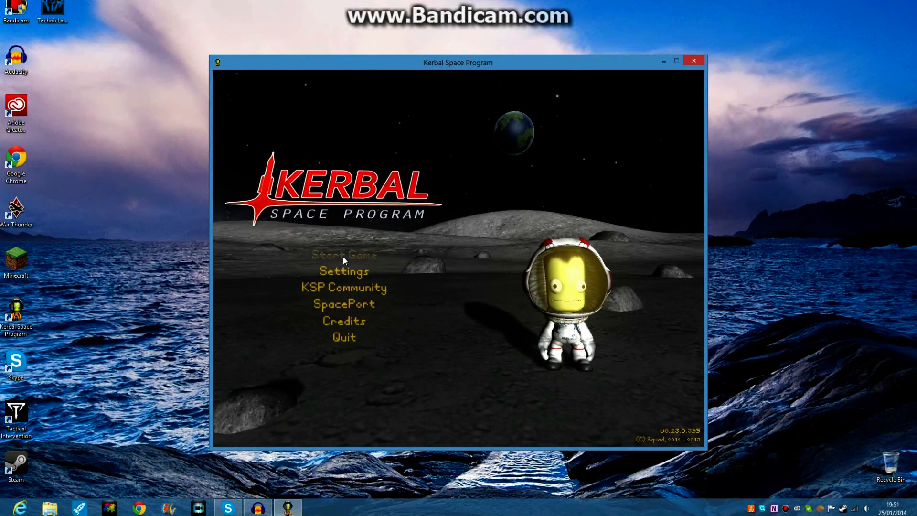
Start a new game and choose the hp pavillion picture as its flag
{"action": "left_click", "coordinate": [343, 255]}
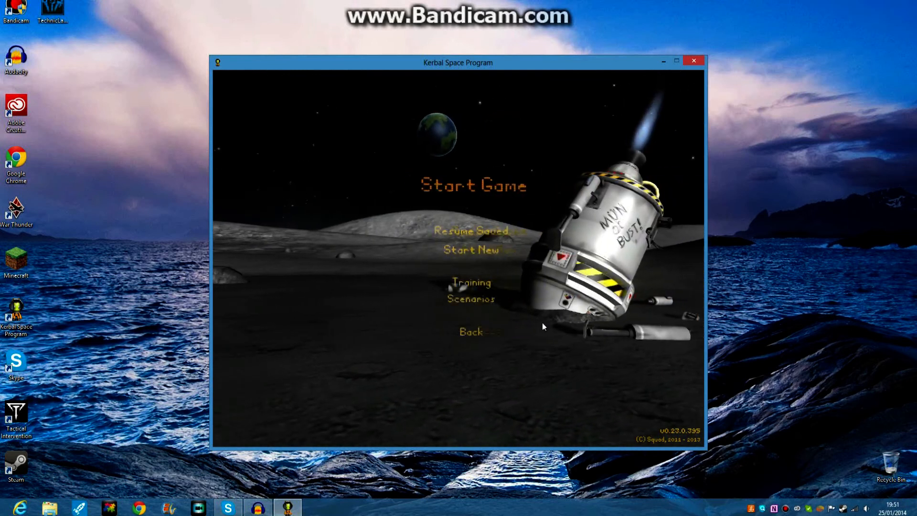
{"action": "left_click", "coordinate": [471, 251]}
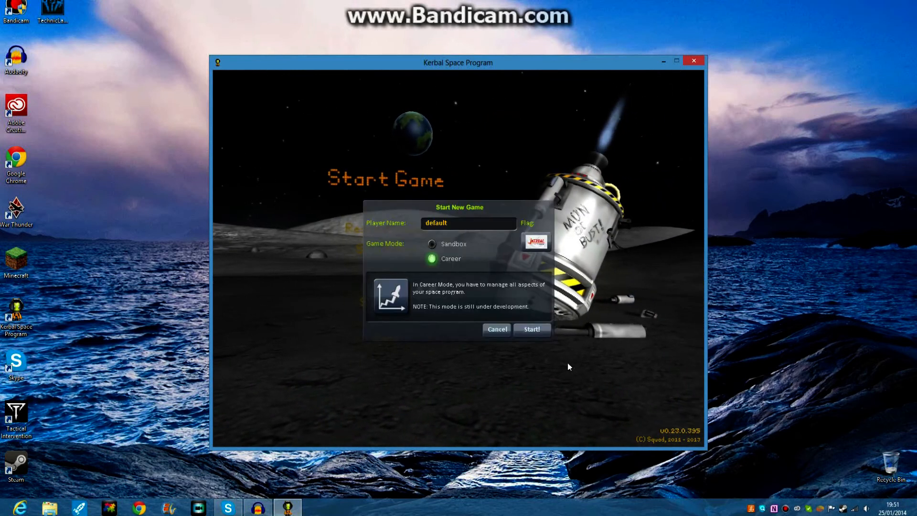
{"action": "left_click", "coordinate": [534, 242]}
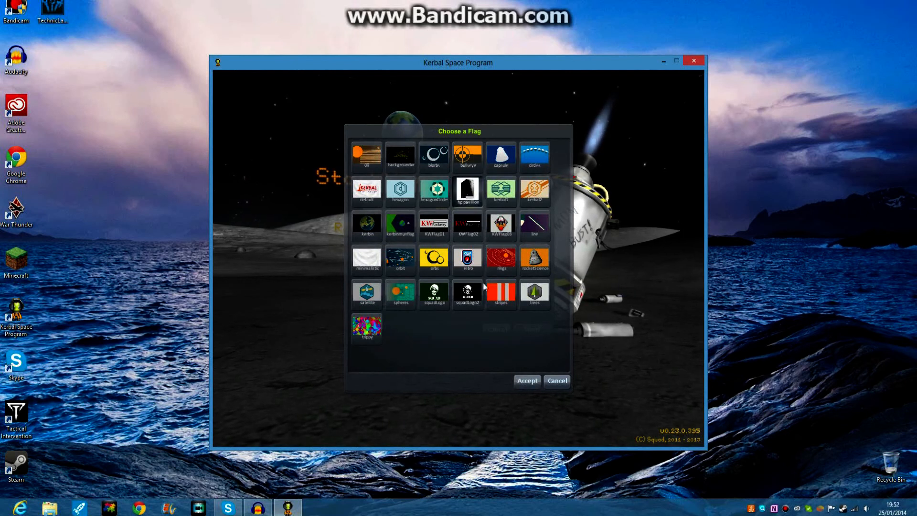
{"action": "left_click", "coordinate": [526, 382]}
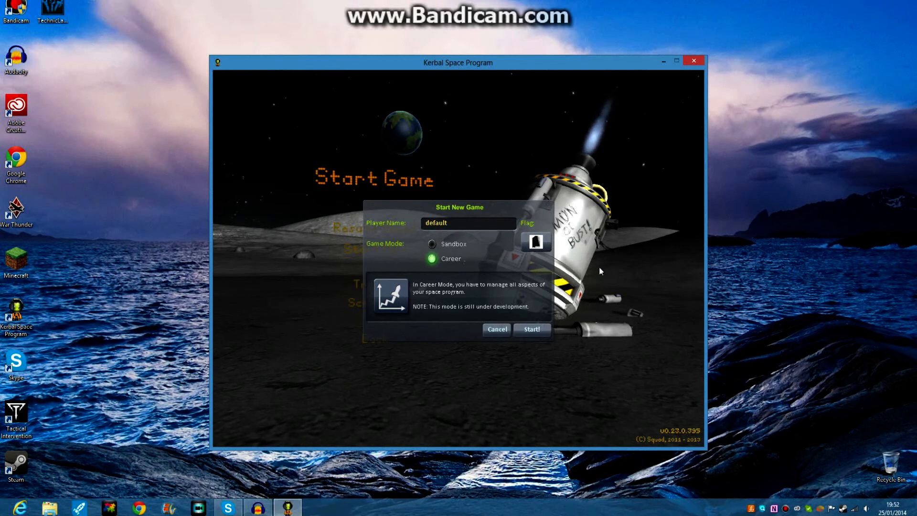
{"action": "mouse_move", "coordinate": [466, 315]}
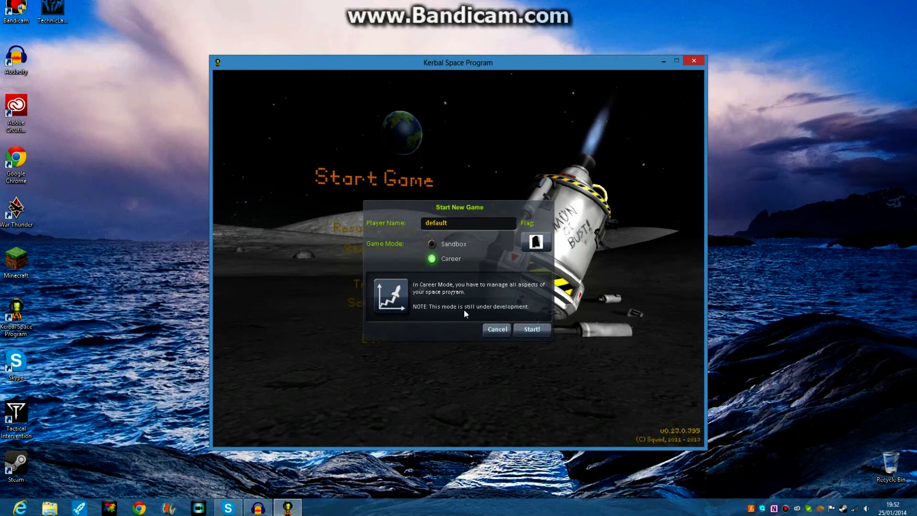
{"action": "mouse_move", "coordinate": [350, 291]}
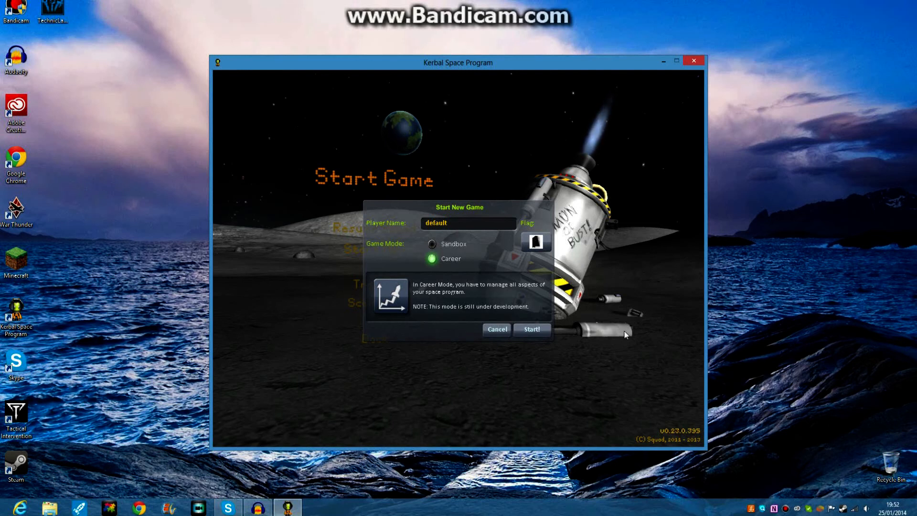
{"action": "mouse_move", "coordinate": [380, 244]}
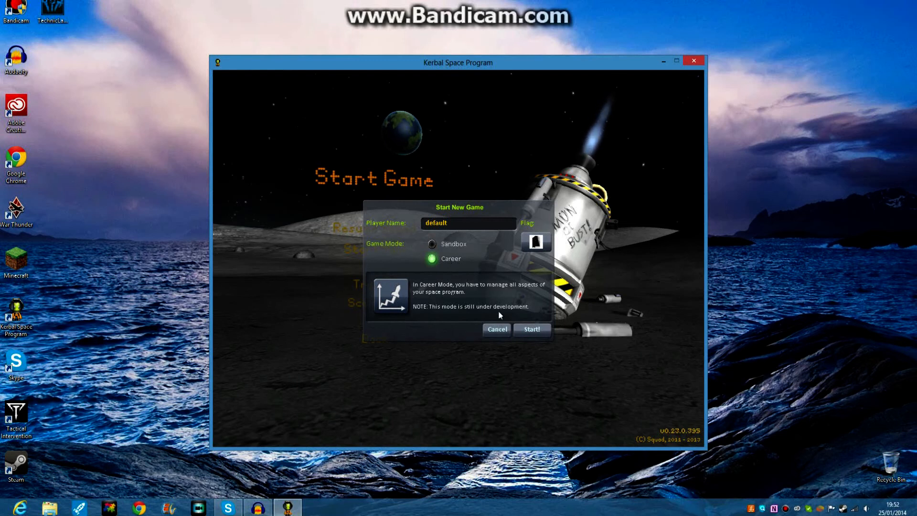
{"action": "mouse_move", "coordinate": [345, 335]}
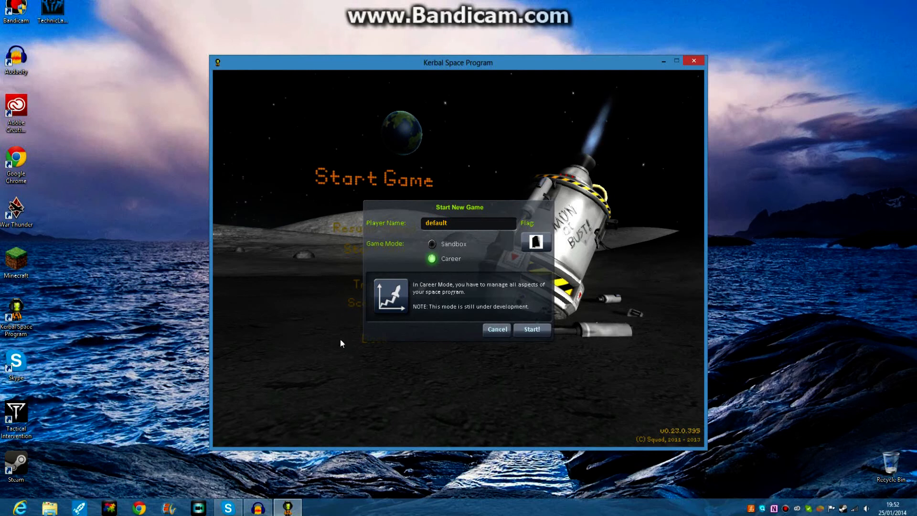
{"action": "mouse_move", "coordinate": [314, 334]}
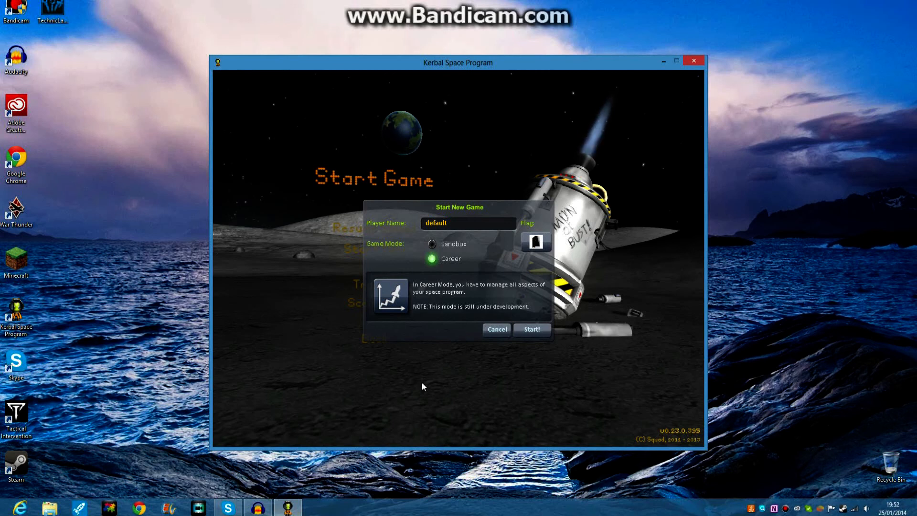
{"action": "mouse_move", "coordinate": [278, 254]}
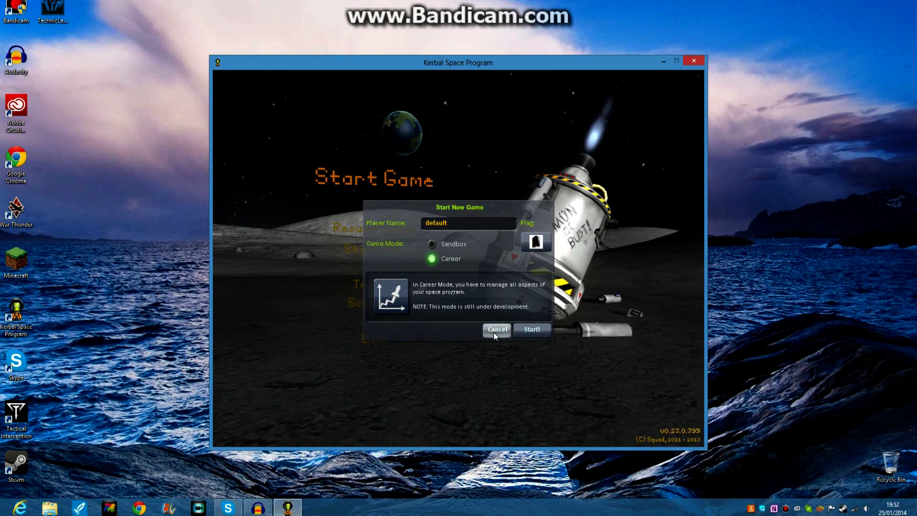
Cancel the Start New Game dialog, returning to the Start Game menu
{"action": "left_click", "coordinate": [497, 330]}
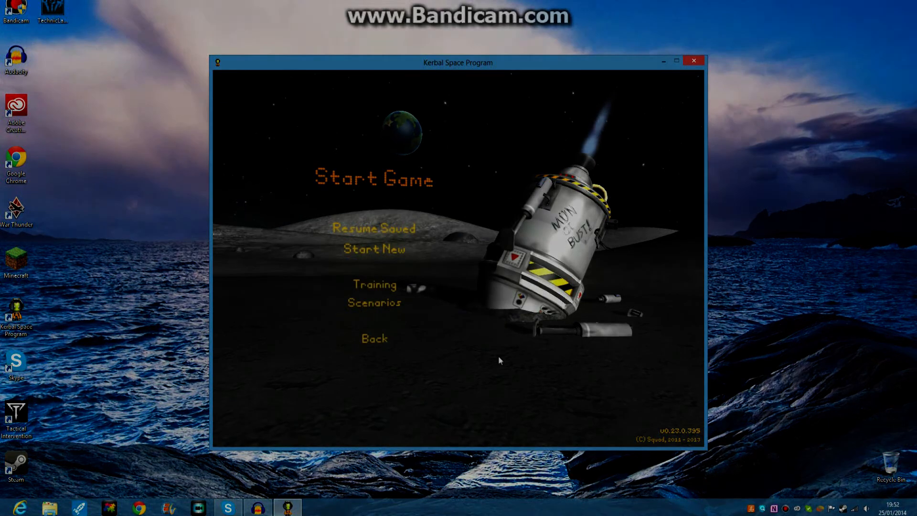